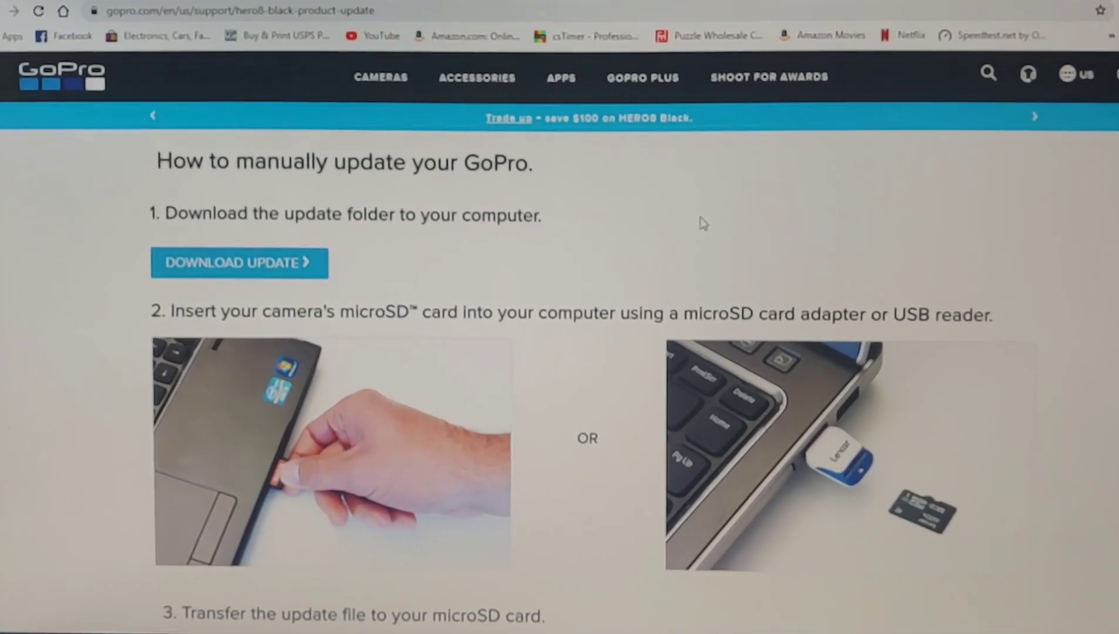
Scroll the HERO8 Black manual update page past step 2 to step 3, Transfer the update file
scroll(down, 3)
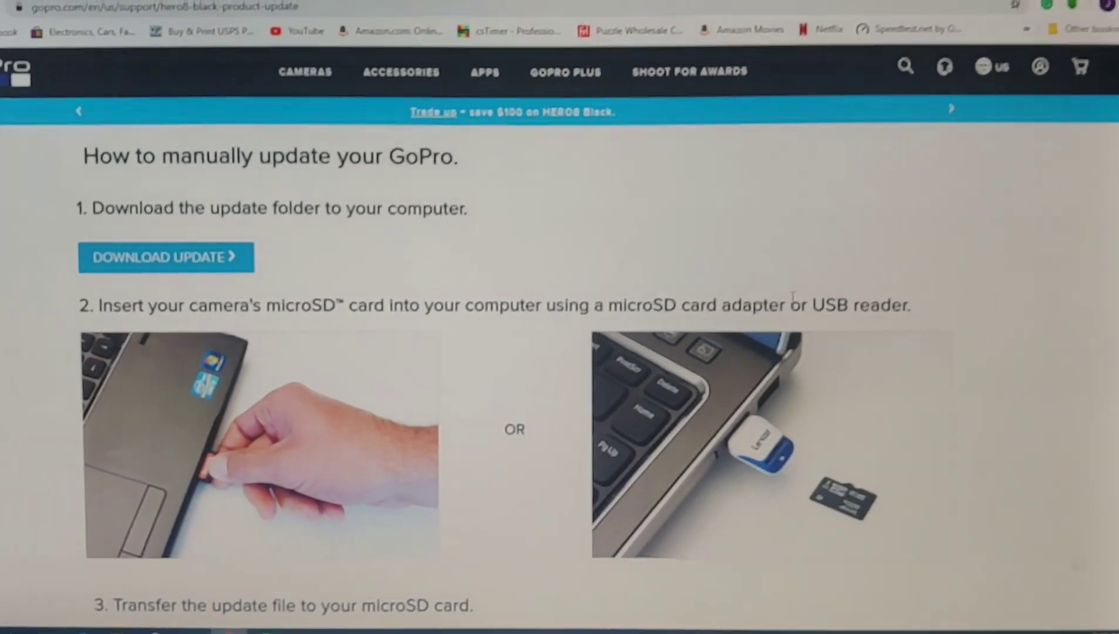
scroll(down, 3)
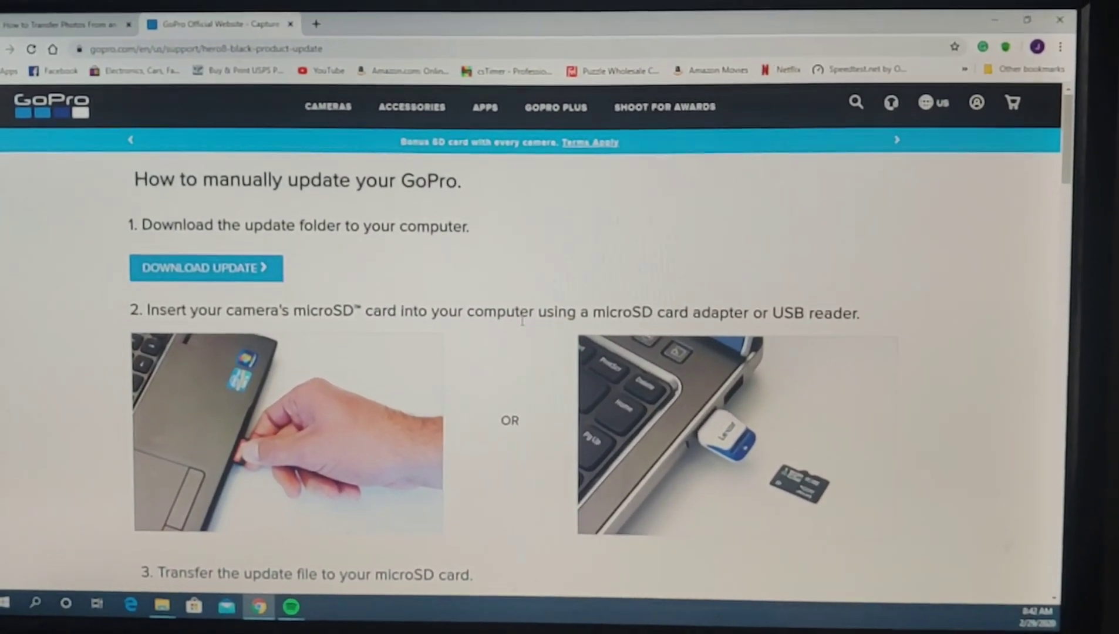
scroll(down, 3)
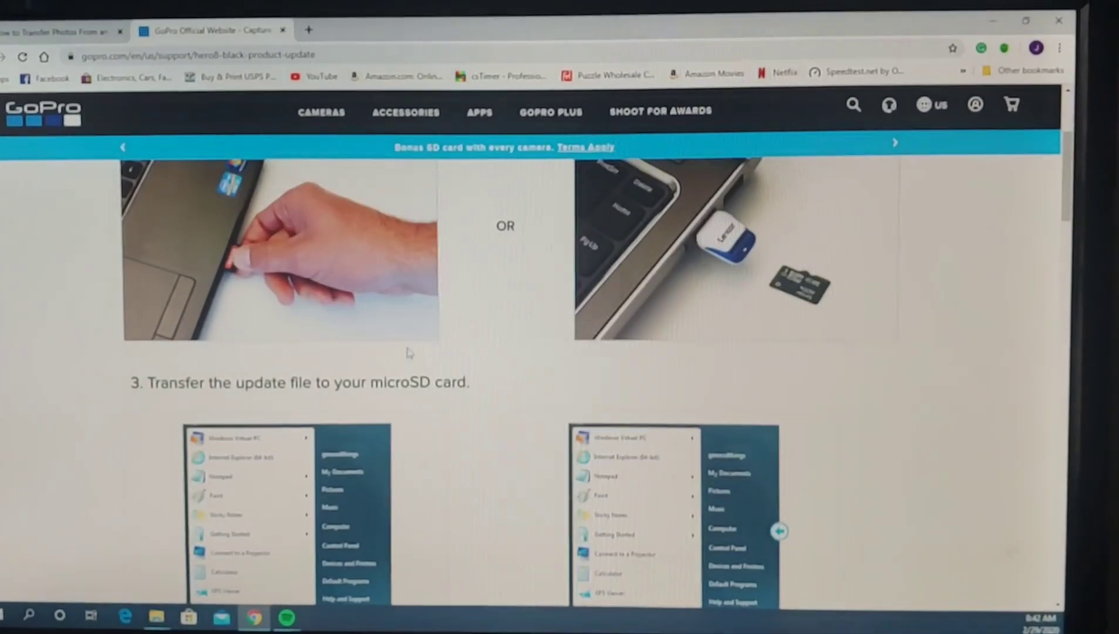
Scroll through step 3 until step 4, Install the update on your camera, appears
scroll(down, 3)
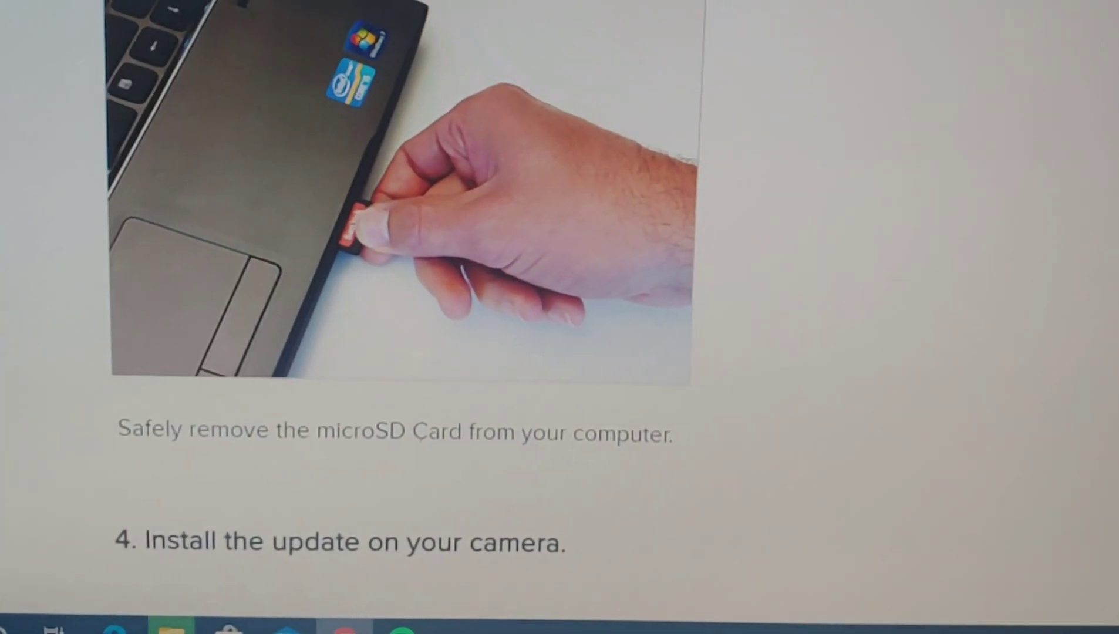
Scroll through step 4 to the page end and the Get GoPro Support link
scroll(down, 3)
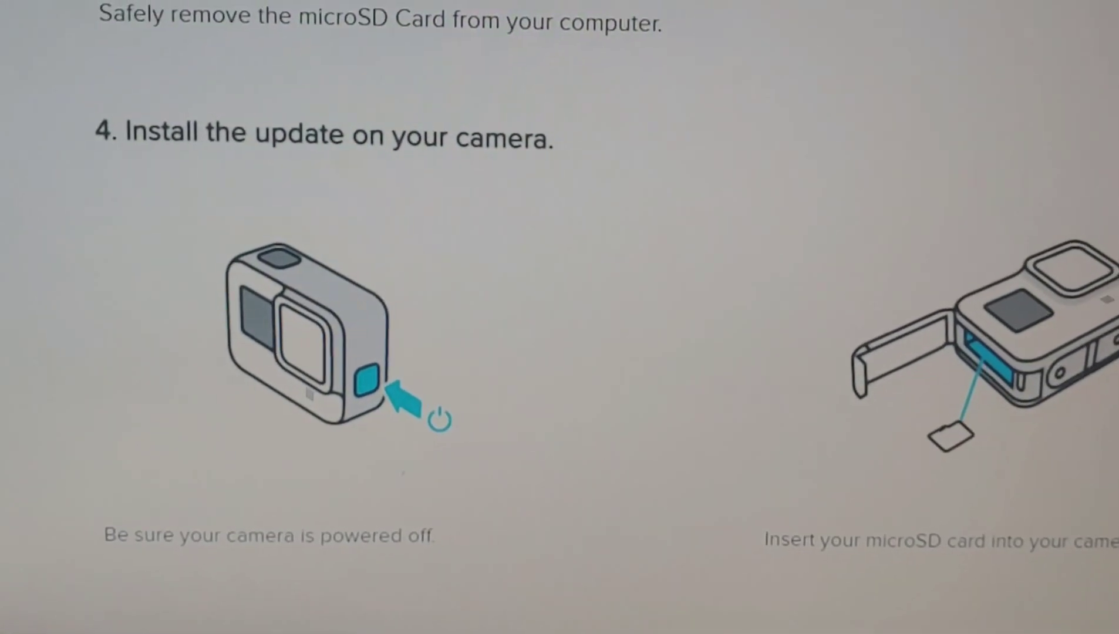
scroll(down, 3)
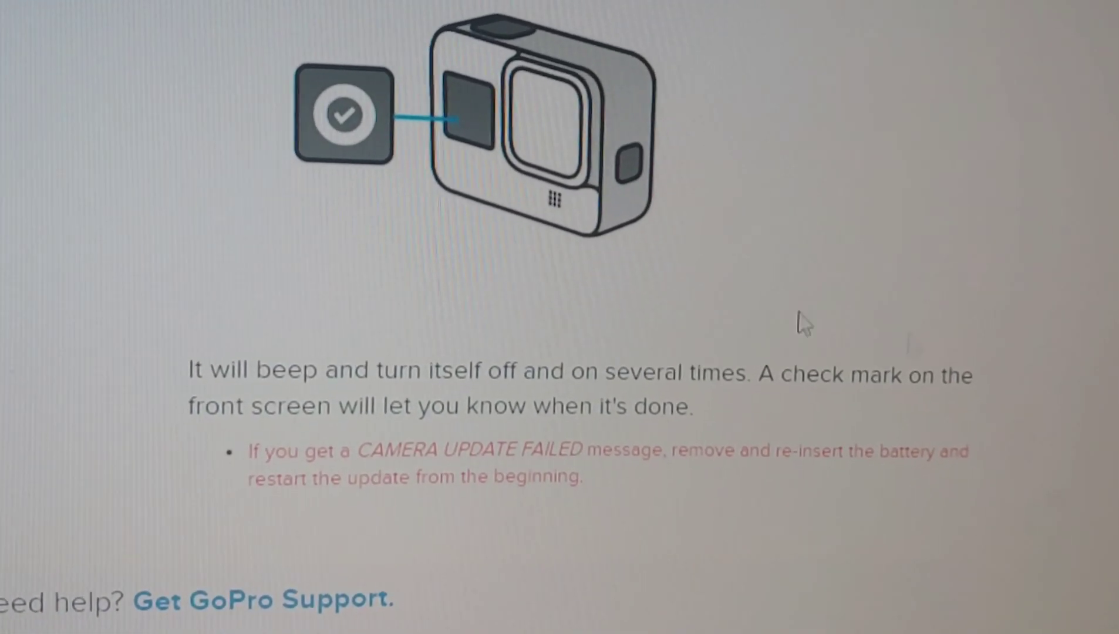
scroll(down, 3)
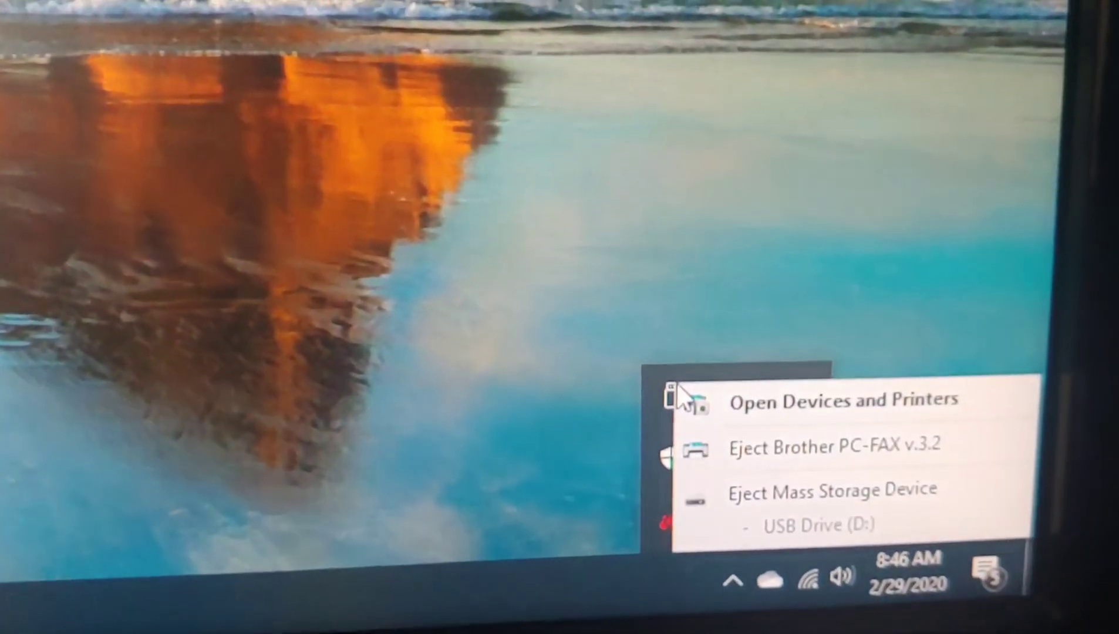
Eject Mass Storage Device – USB Drive (D:) from the Safely Remove Hardware tray list
click(831, 489)
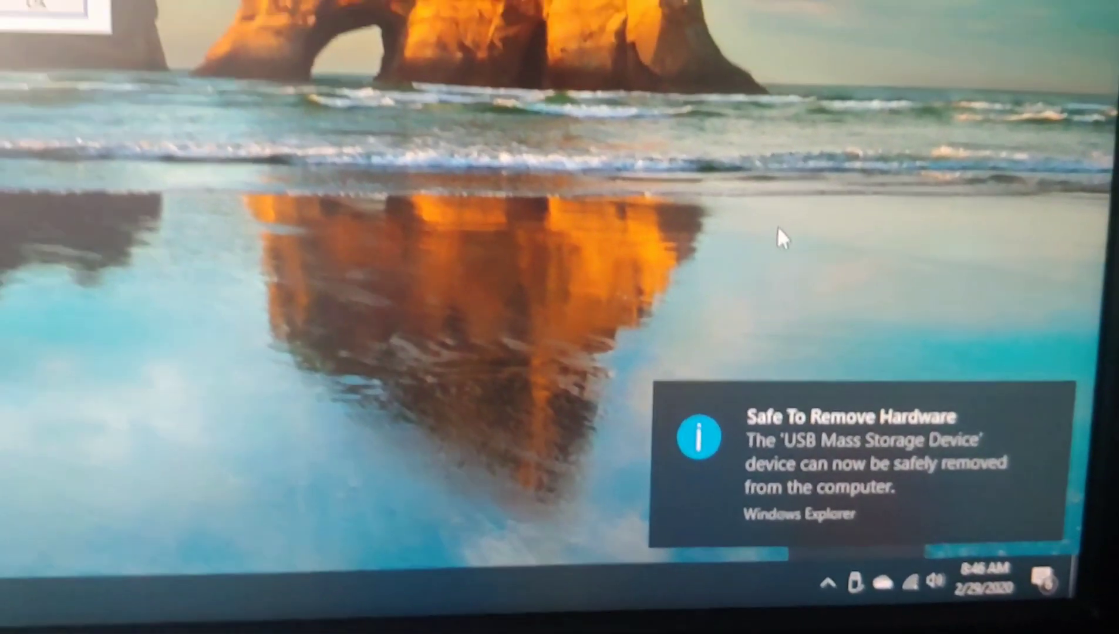